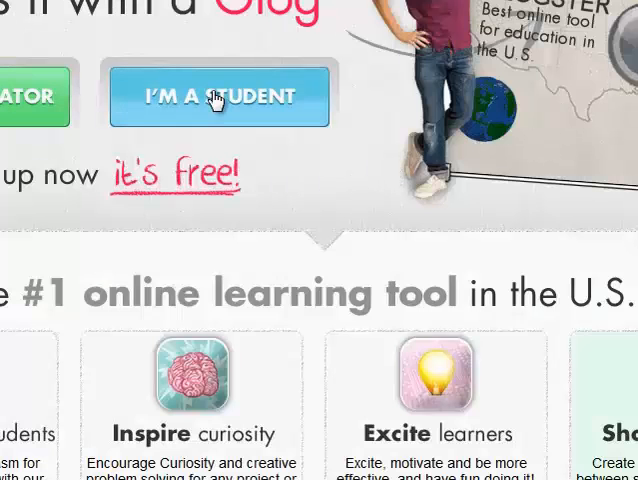
Choose "I'm a Student" to reach the student registration form
click(220, 96)
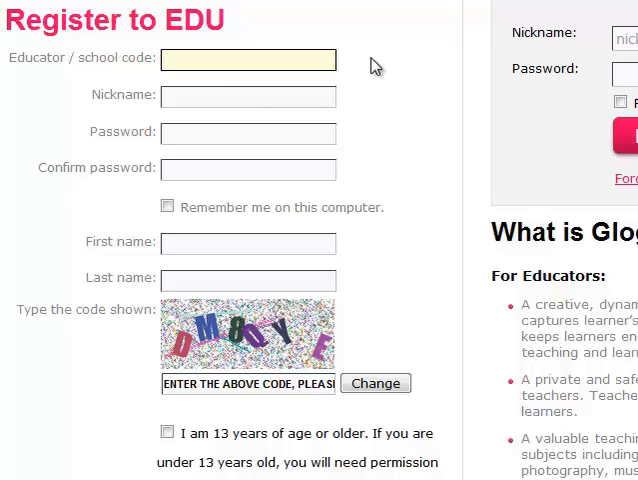
Enter Chris in the First name field of the registration form
click(248, 96)
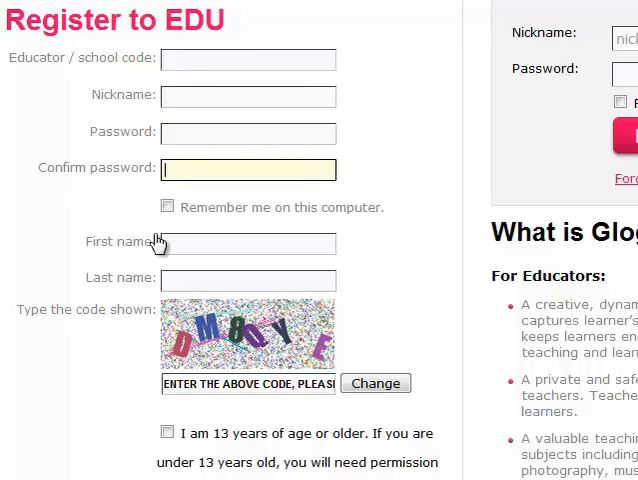
click(248, 244)
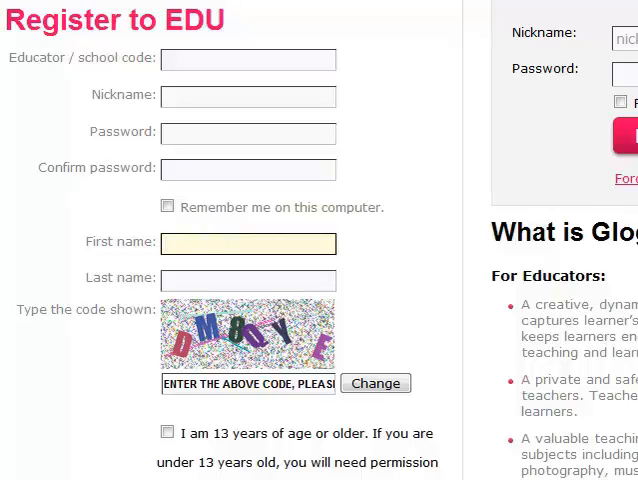
text(Chris)
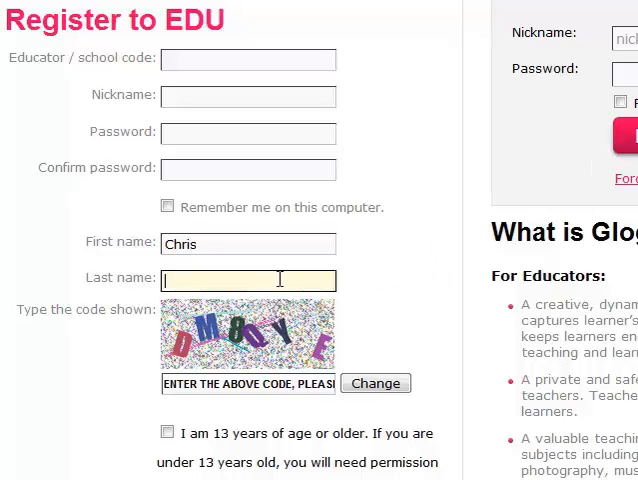
text(Chris)
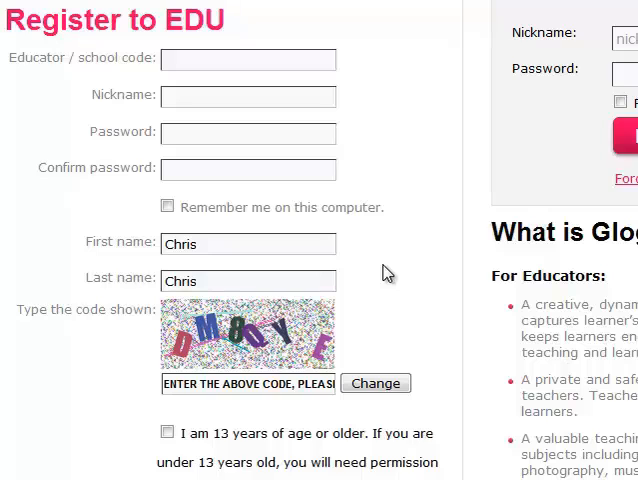
scroll(down, 3)
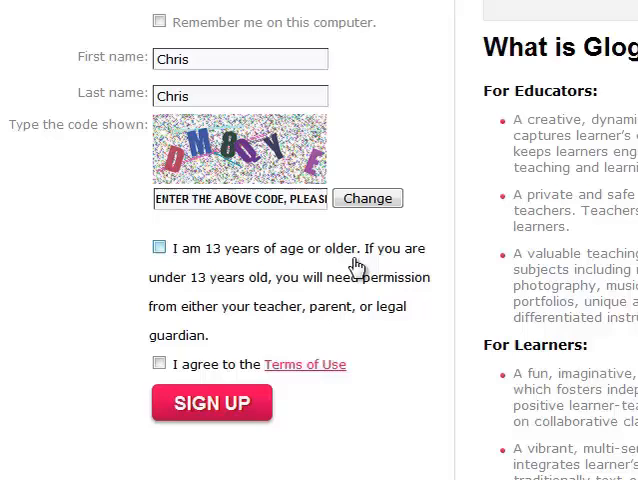
mouse_move(264, 356)
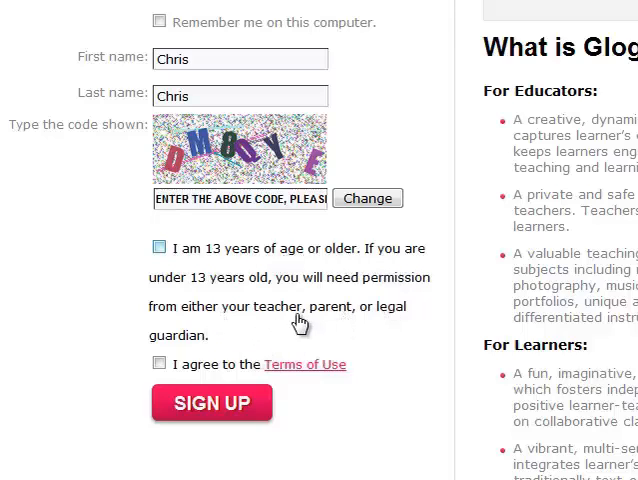
mouse_move(416, 340)
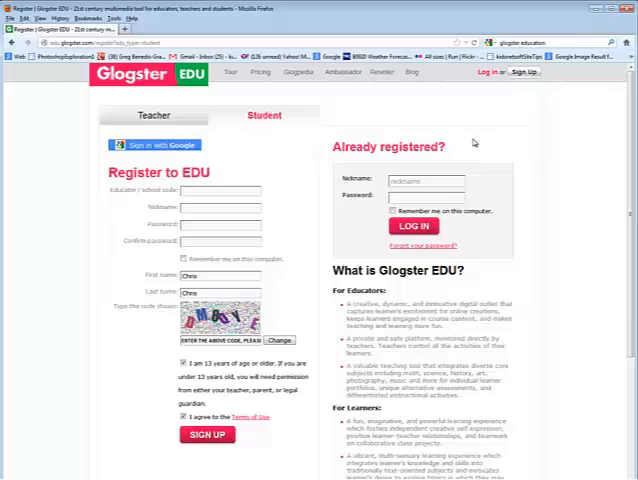
Submit Sign Up and save the name details, landing on the student dashboard
click(424, 180)
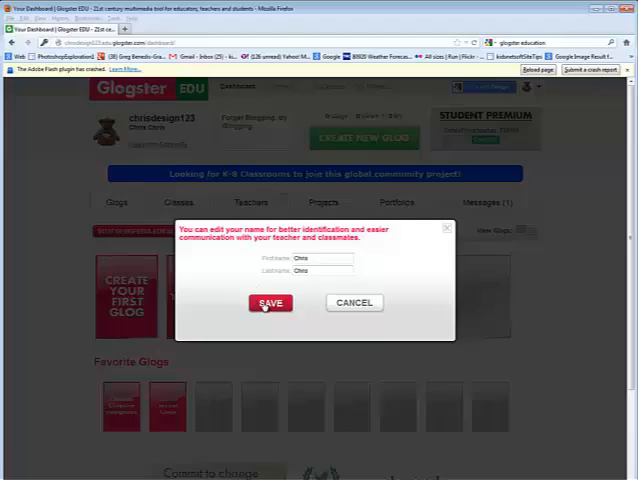
click(268, 304)
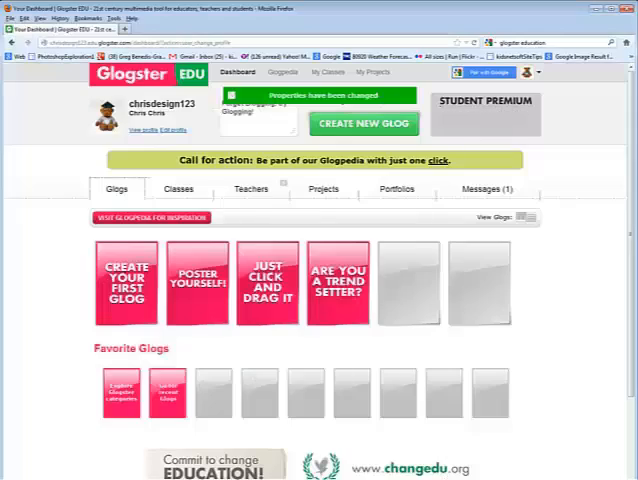